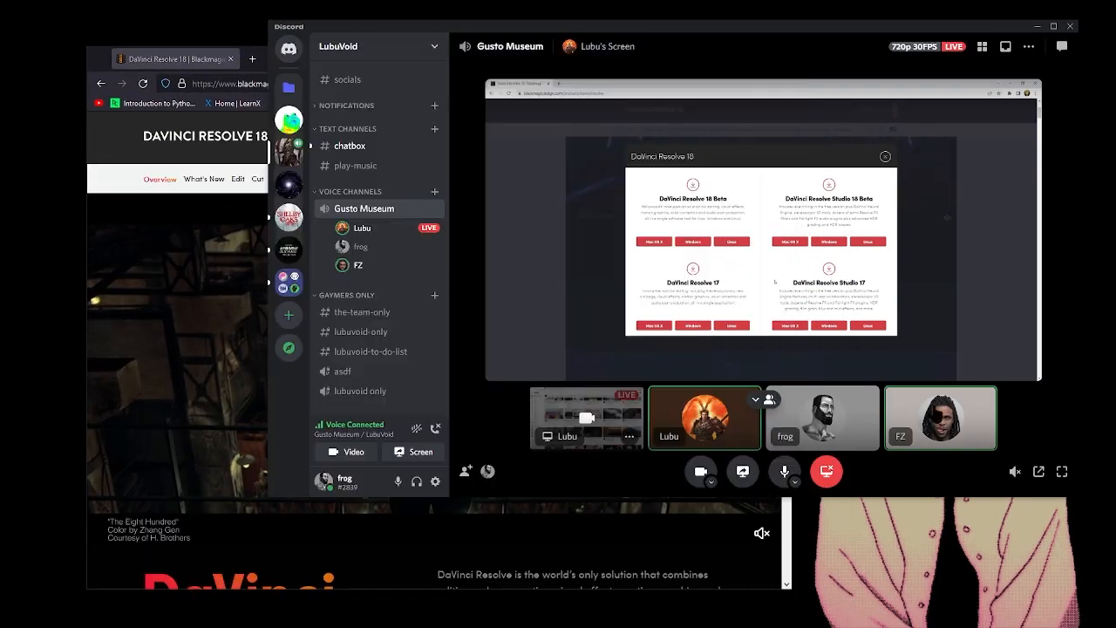
# Step: Raise one call participant's User Volume slider from 140% to about 149%
pyautogui.rightClick(940, 418)
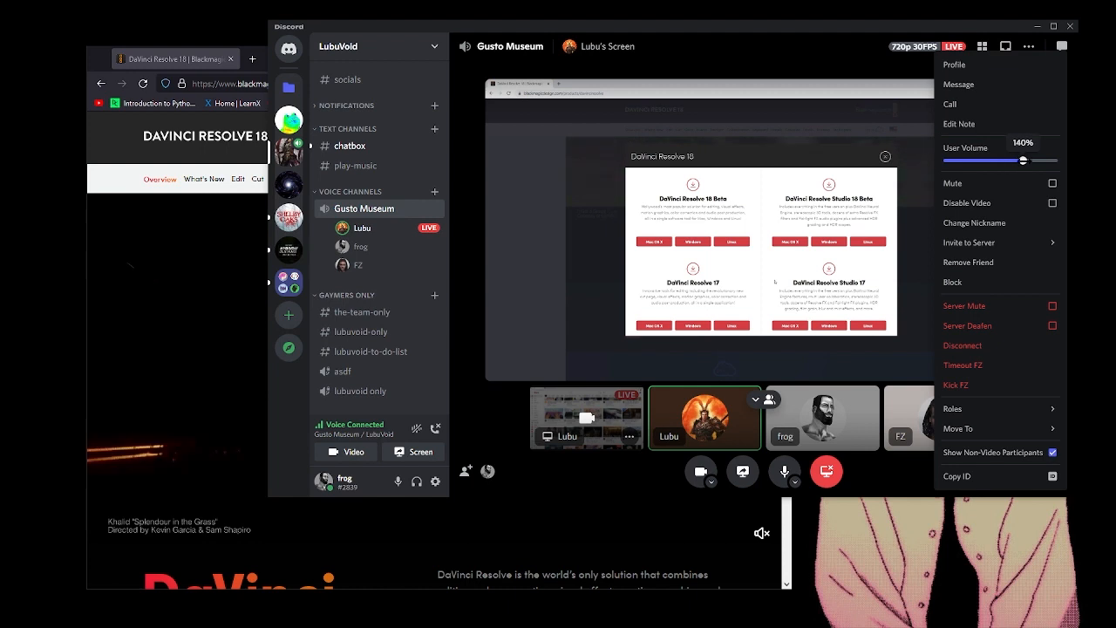
pyautogui.moveTo(1015, 160); pyautogui.dragTo(1026, 161)
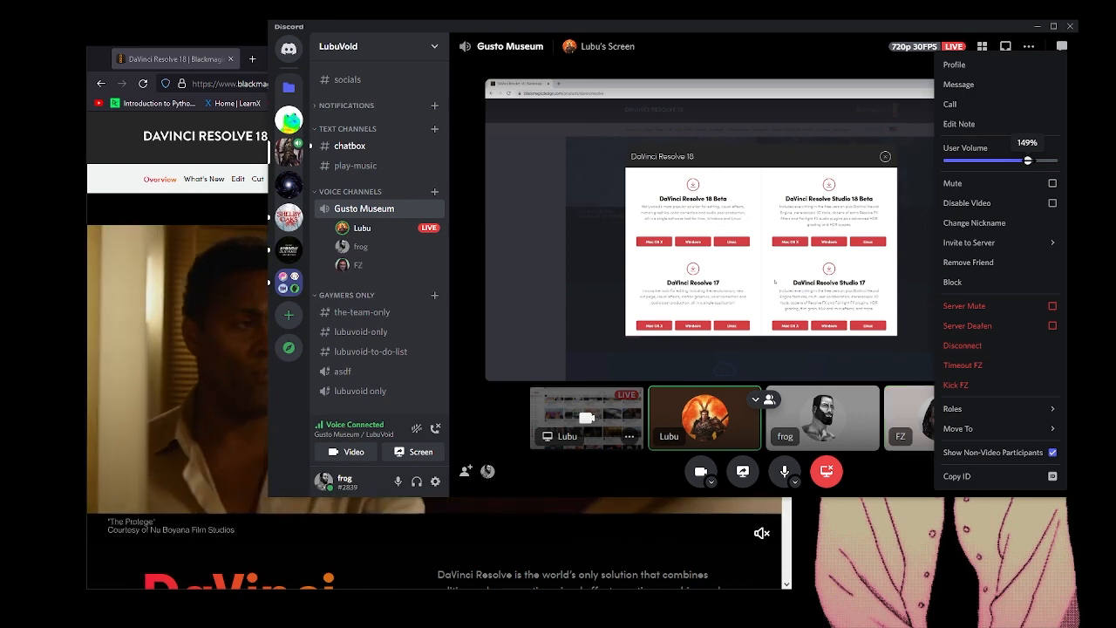
pyautogui.moveTo(1010, 160); pyautogui.dragTo(1026, 161)
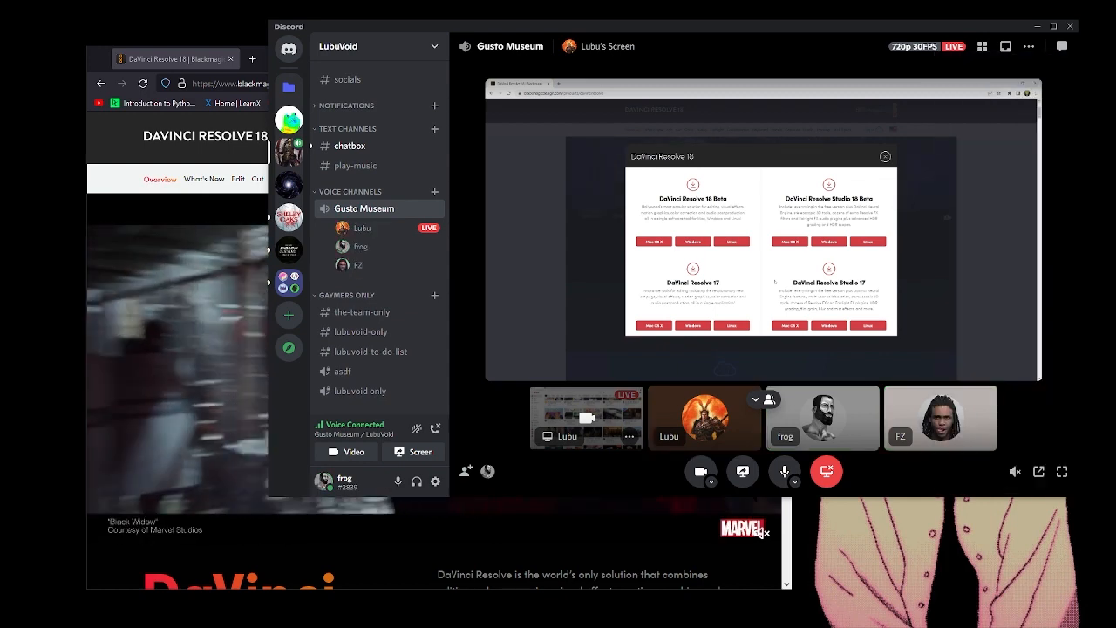
# Step: Browse down the DaVinci Resolve 18 overview page in Firefox, then return to the Google results
pyautogui.click(705, 419)
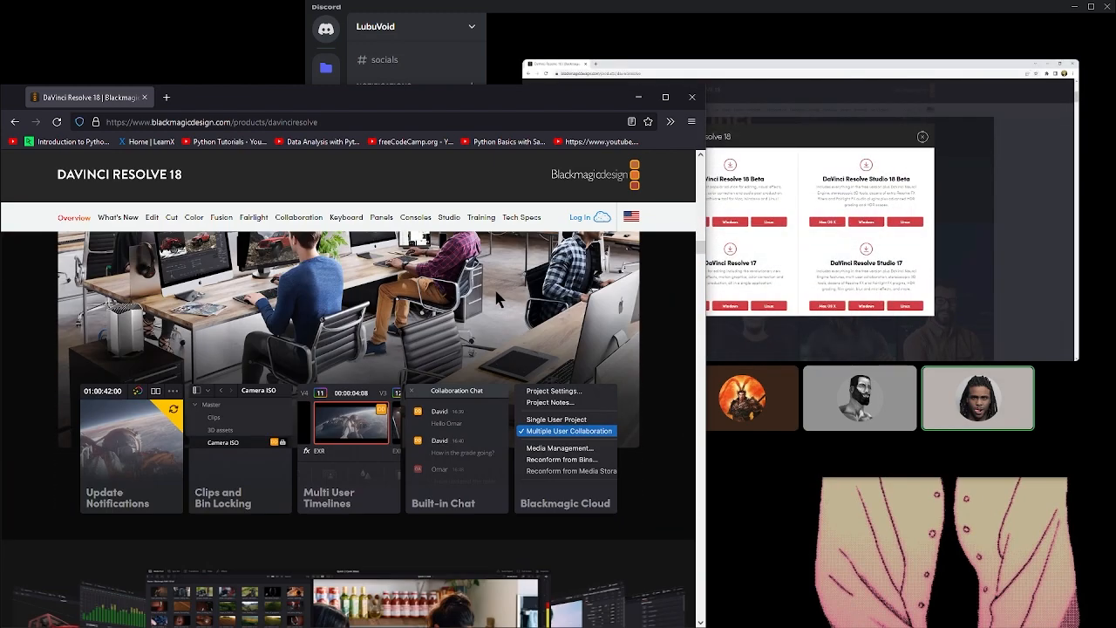
pyautogui.scroll(-3)
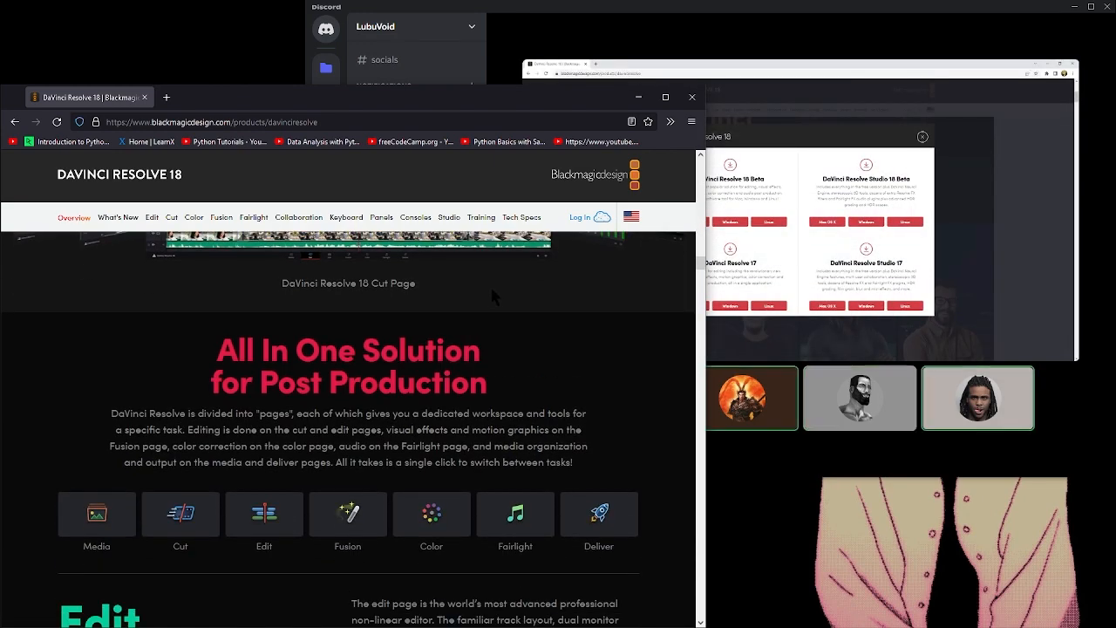
pyautogui.scroll(-3)
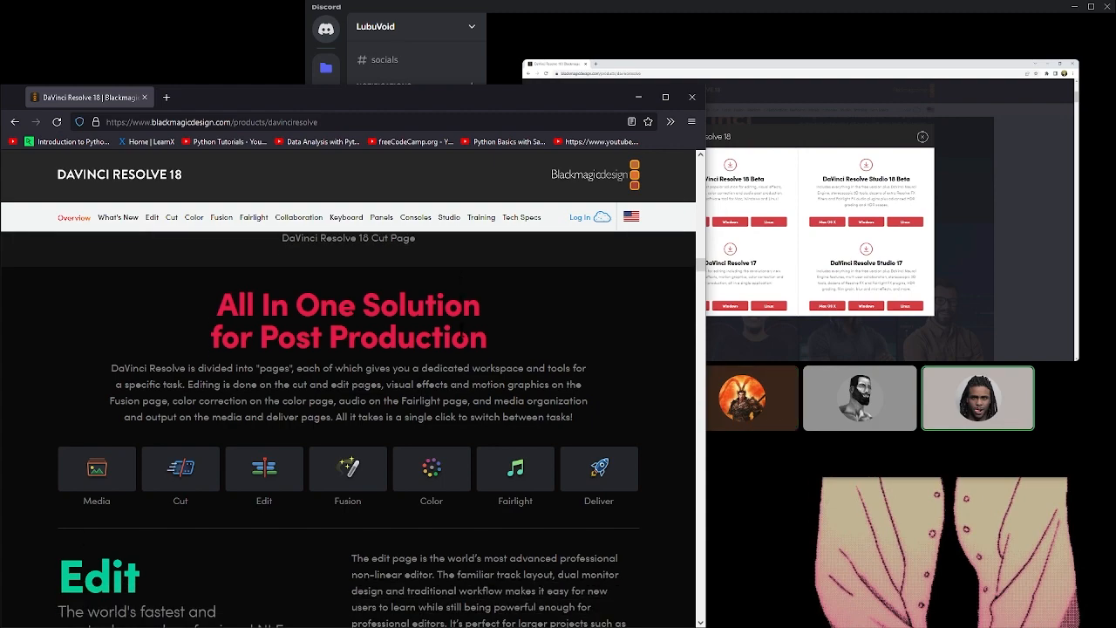
pyautogui.scroll(-3)
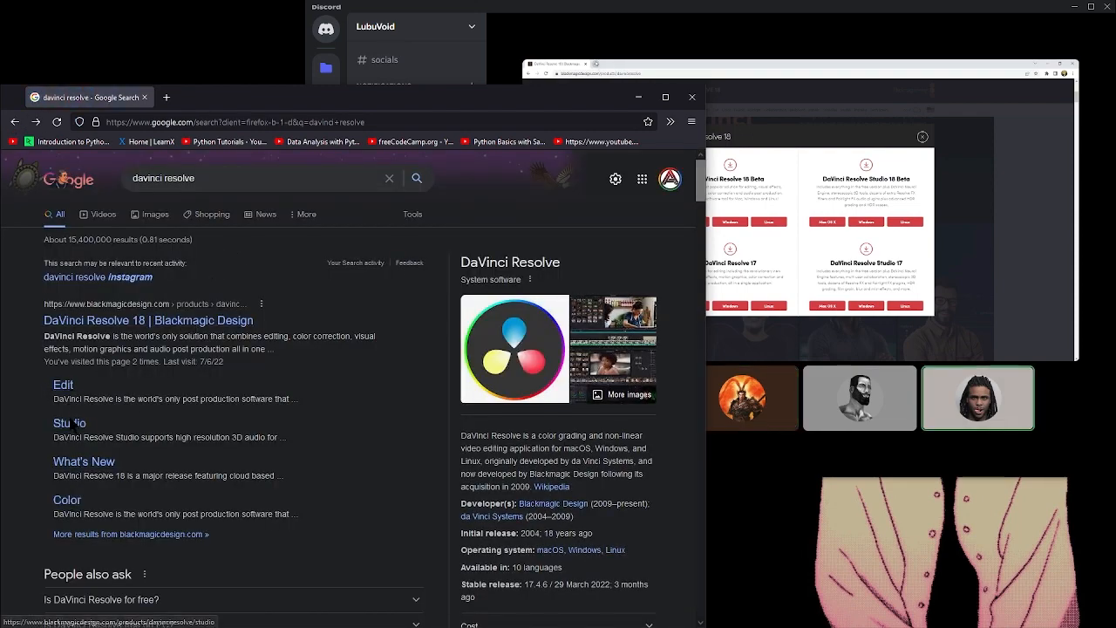
# Step: Skim the DaVinci Resolve 18 Studio page, then search Google for 'davinci resolve download'
pyautogui.click(146, 321)
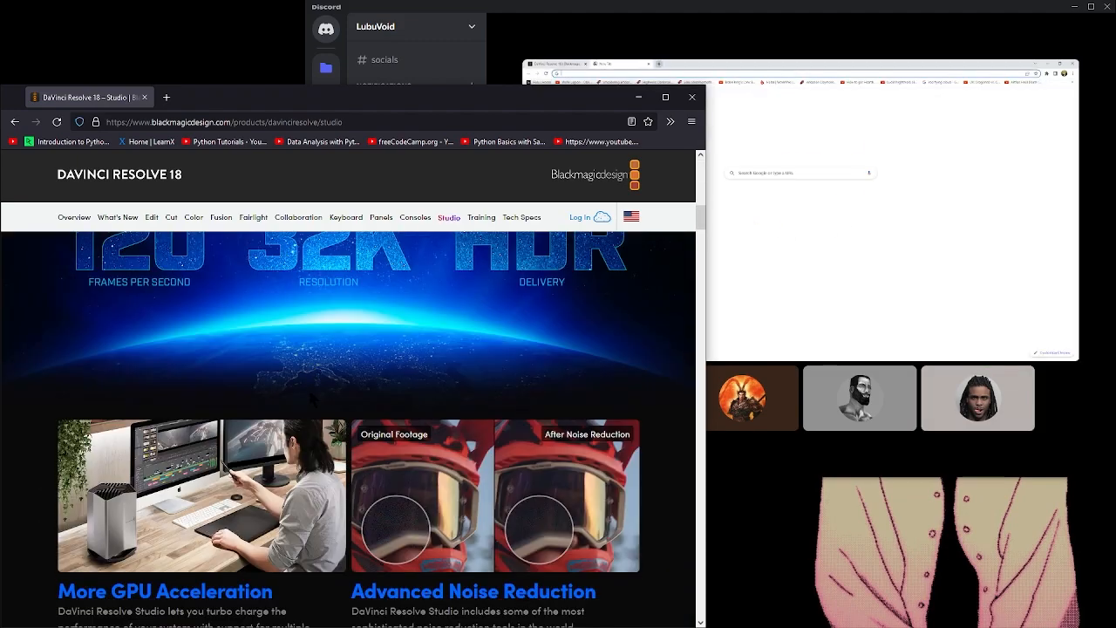
pyautogui.scroll(-3)
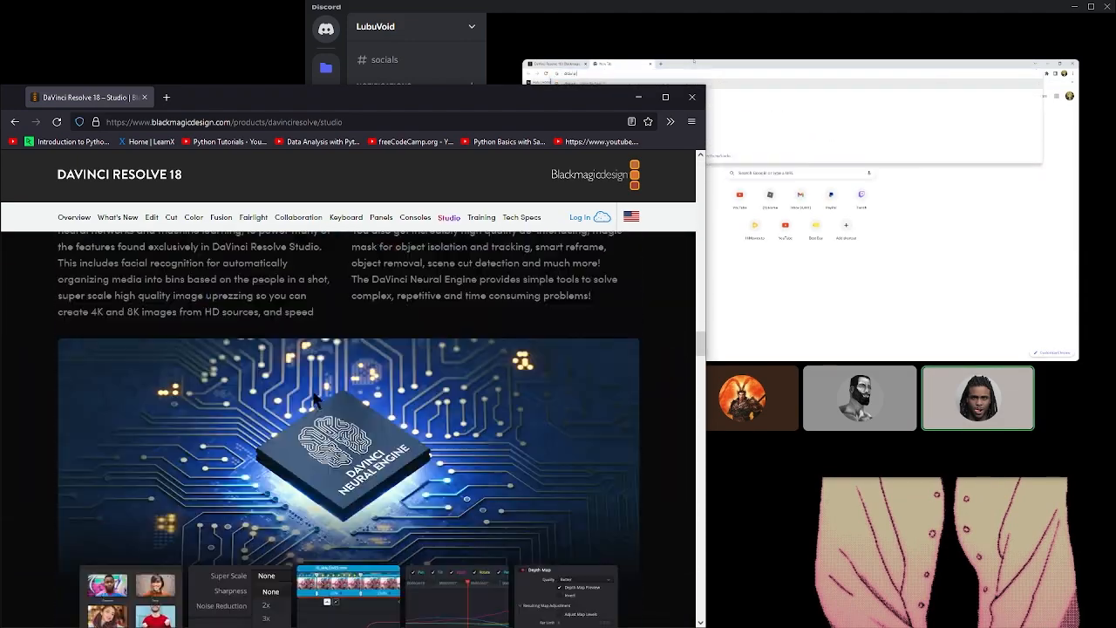
pyautogui.scroll(-3)
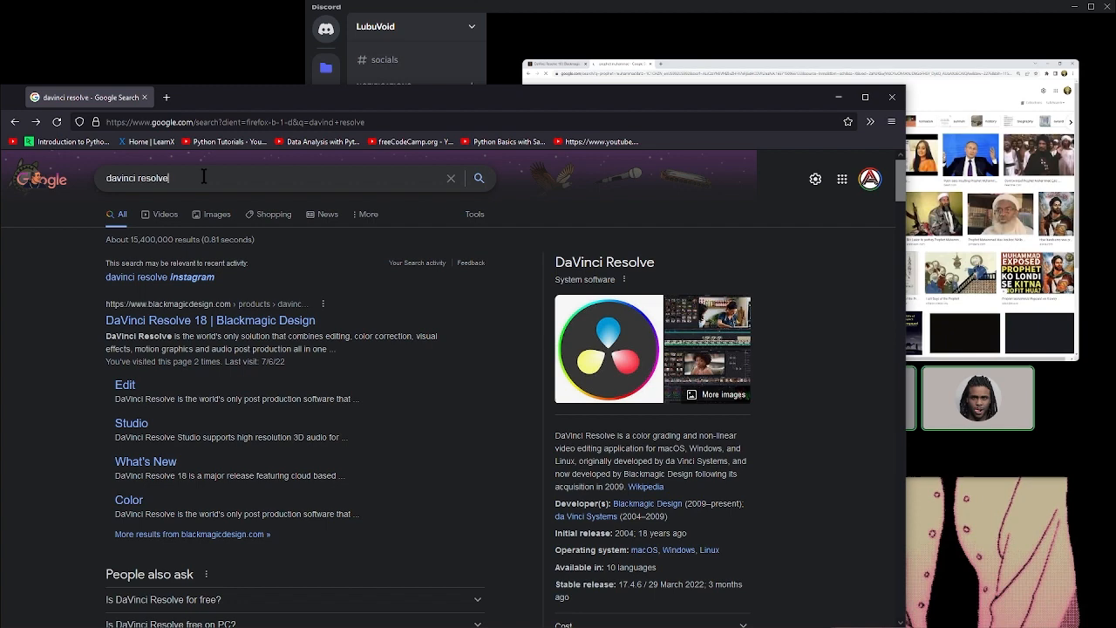
pyautogui.write('download')
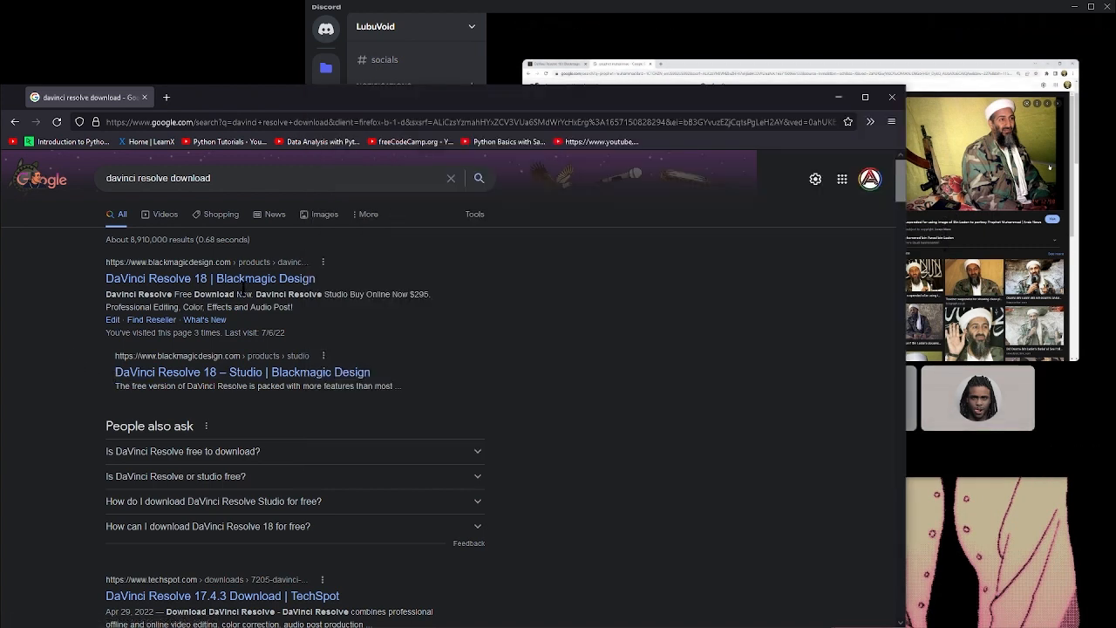
# Step: From the DaVinci Resolve 18 result, bring up the Free Download Now options page
pyautogui.click(209, 279)
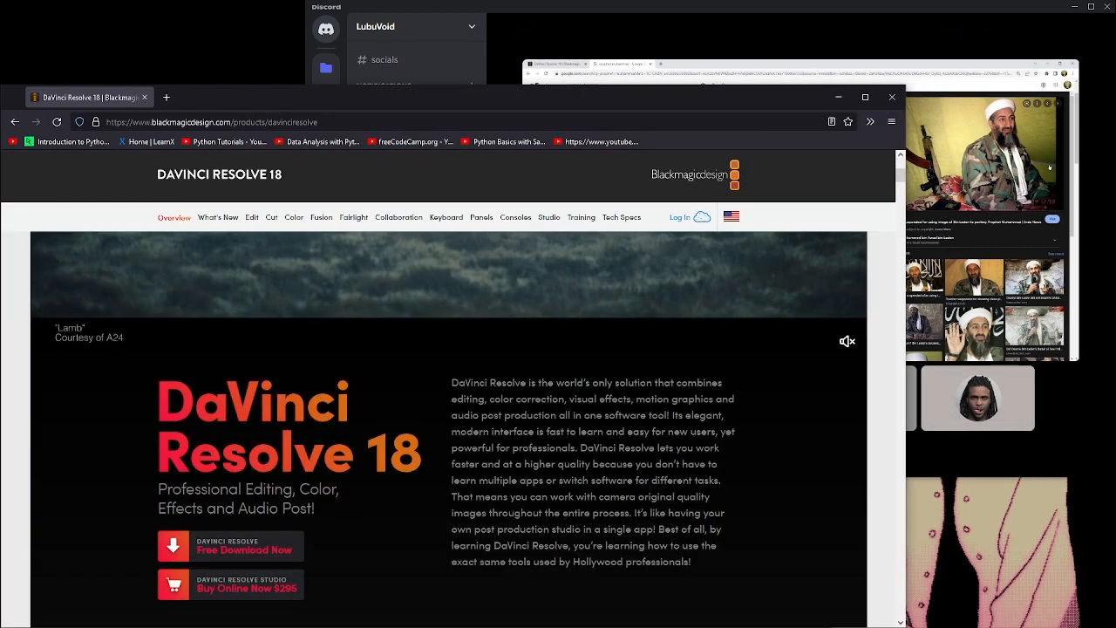
pyautogui.scroll(-3)
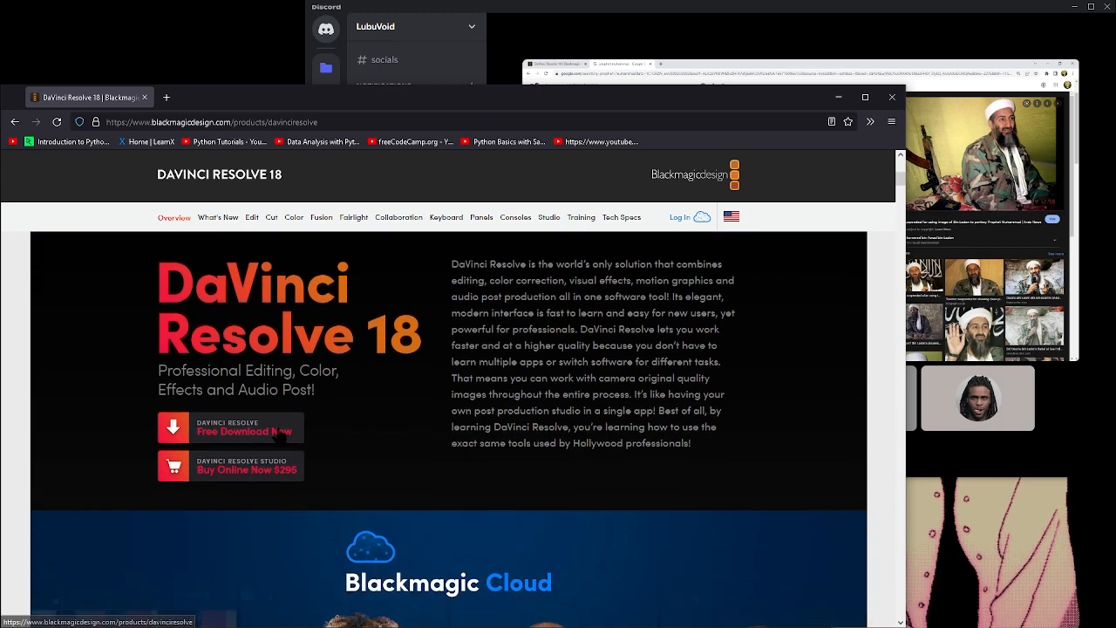
pyautogui.click(248, 433)
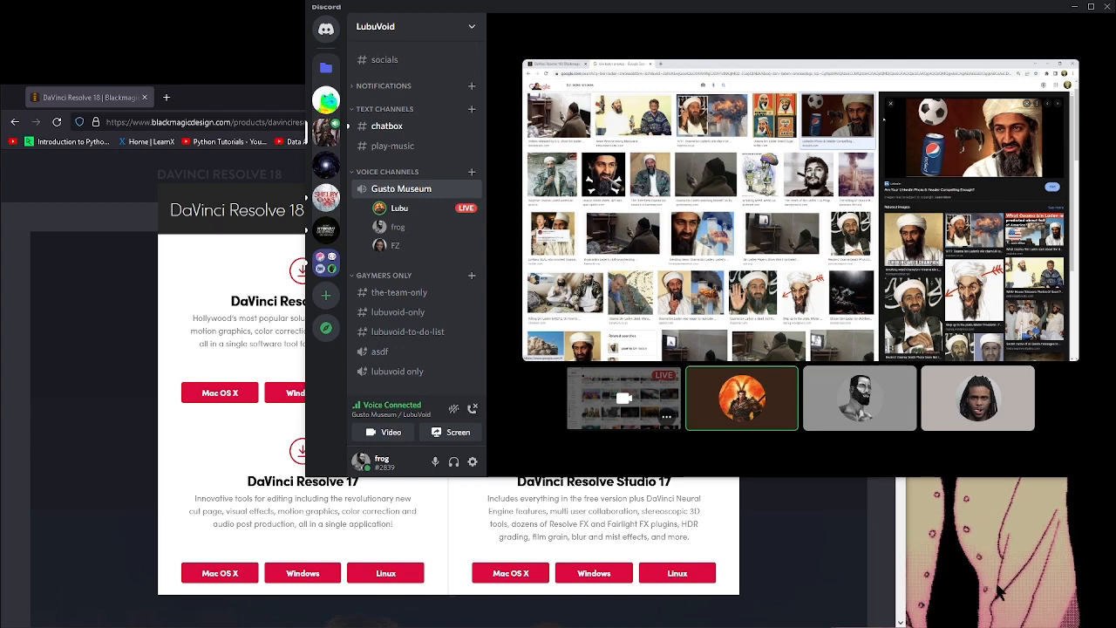
pyautogui.moveTo(983, 567)
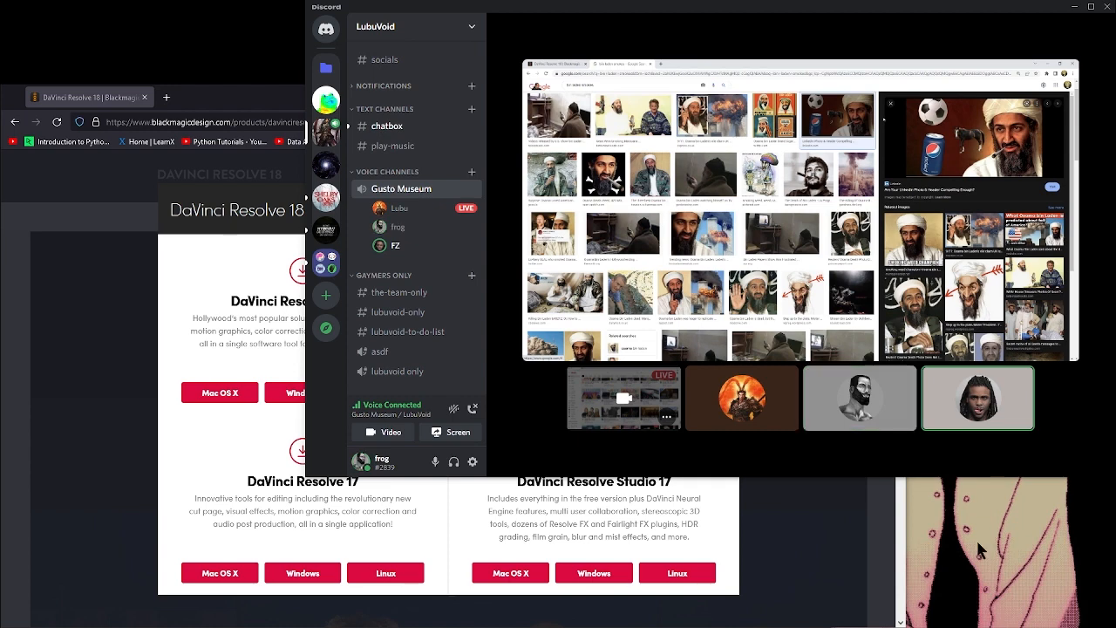
pyautogui.moveTo(983, 549)
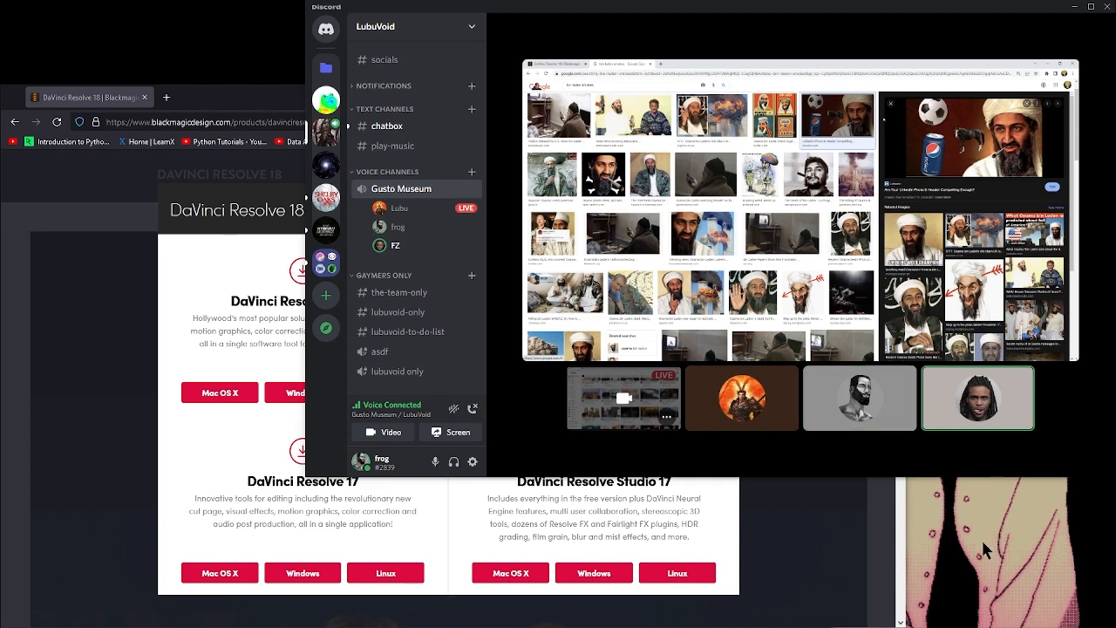
pyautogui.moveTo(973, 559)
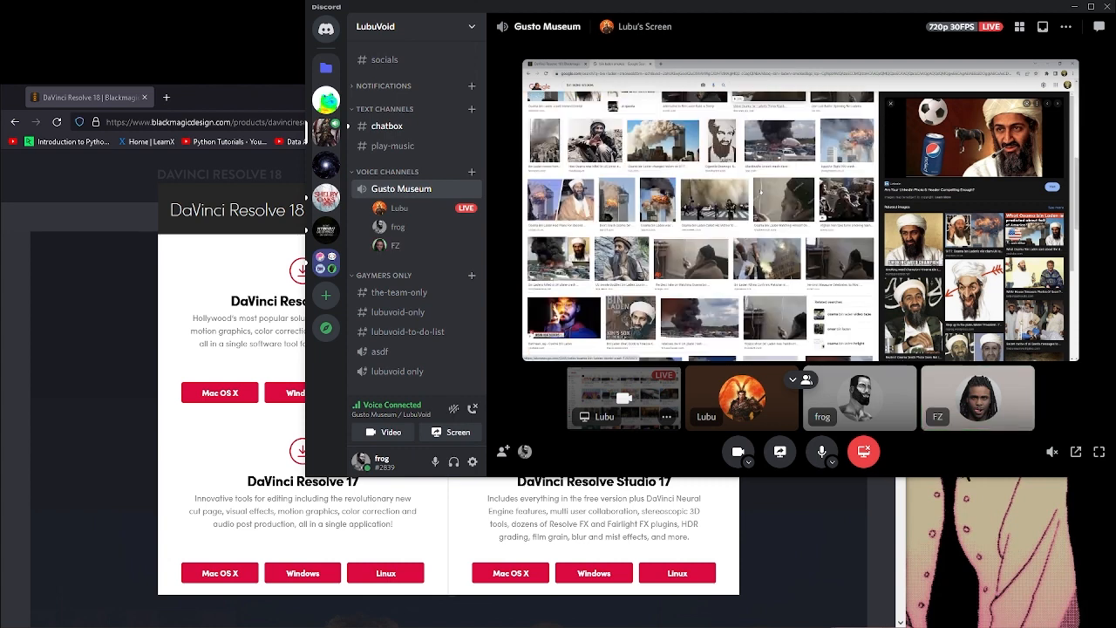
pyautogui.scroll(-3)
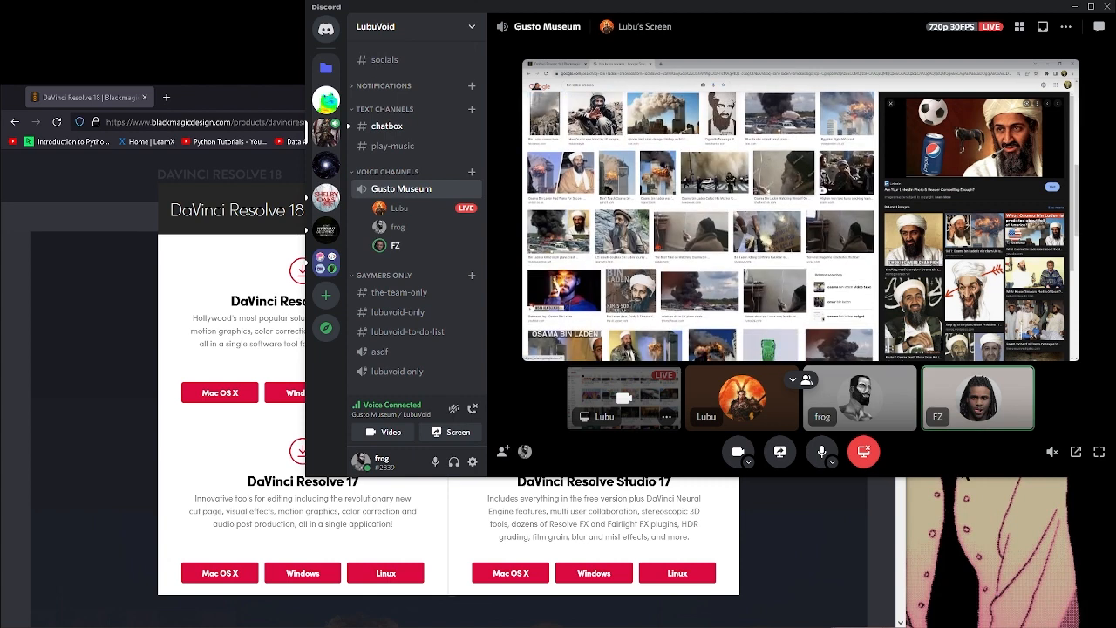
pyautogui.scroll(-3)
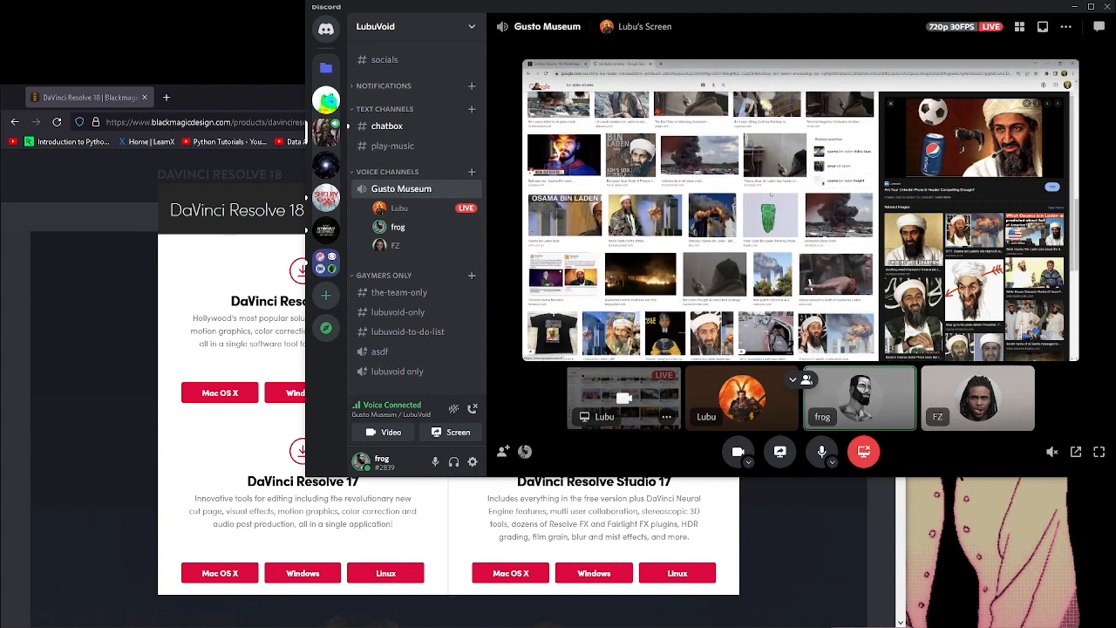